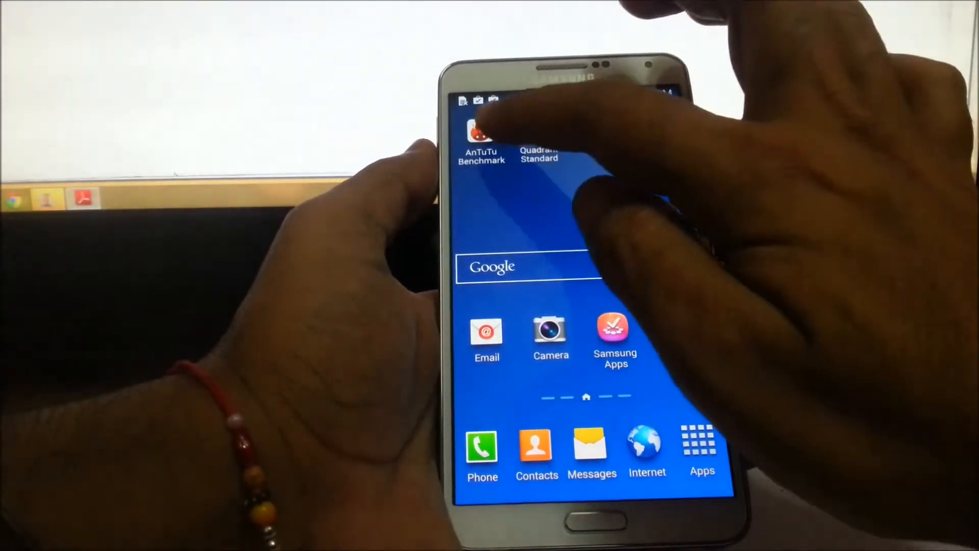
# Launch AnTuTu and run the Custom Test with all components checked
pyautogui.hscroll(-3)
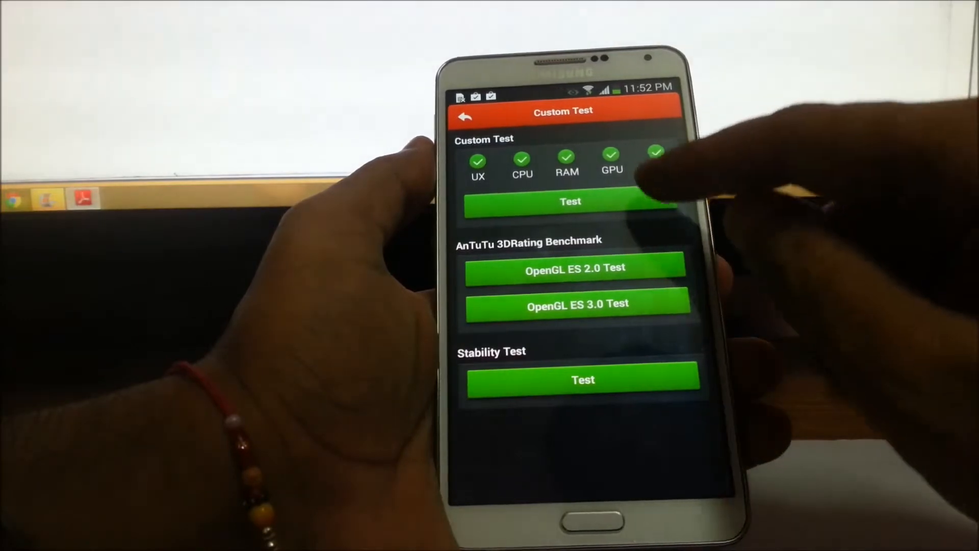
pyautogui.click(569, 201)
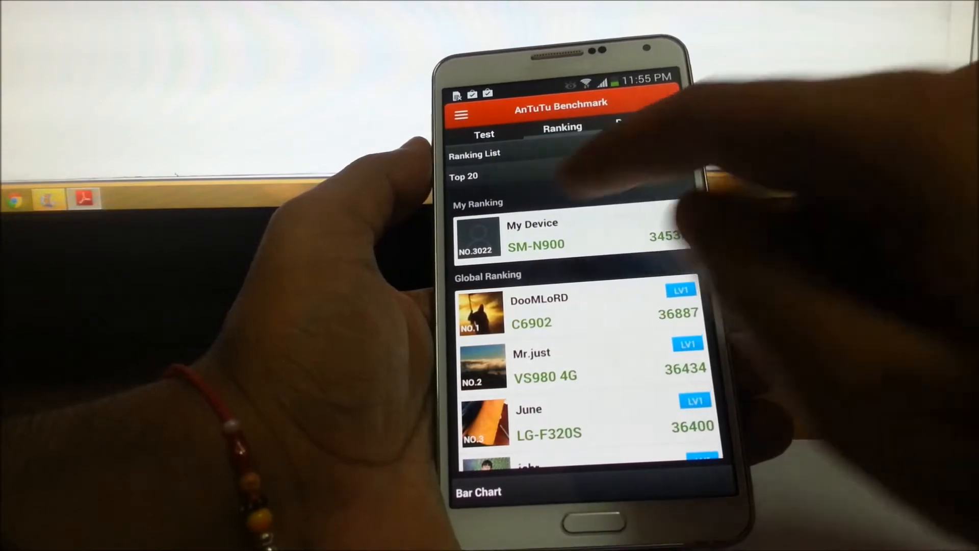
# Compare this device's AnTuTu scores side by side with the Samsung Galaxy S4
pyautogui.scroll(-3)
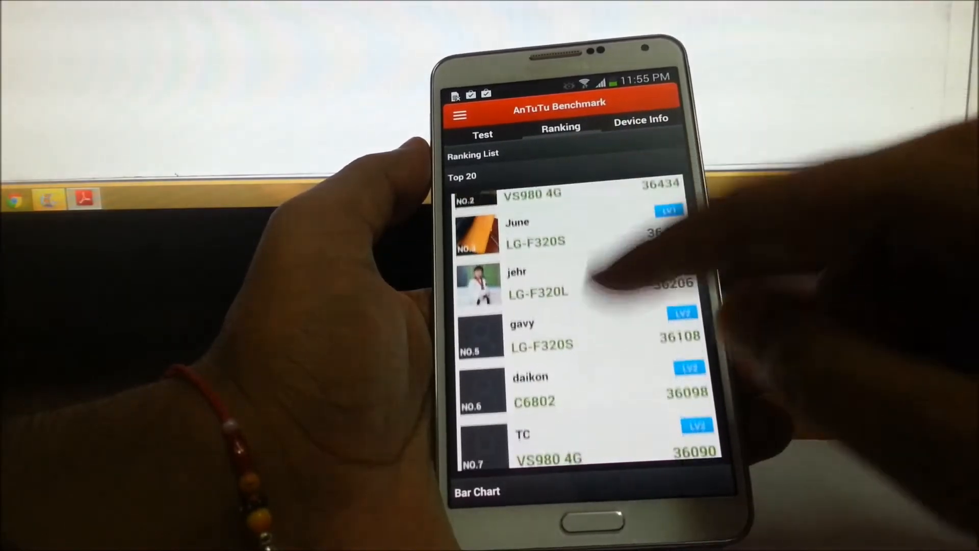
pyautogui.scroll(-3)
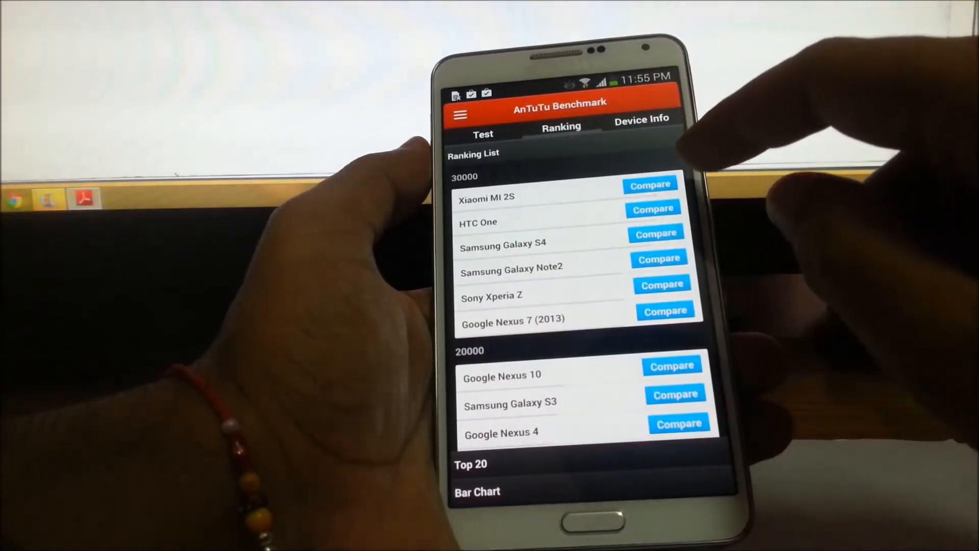
pyautogui.click(655, 232)
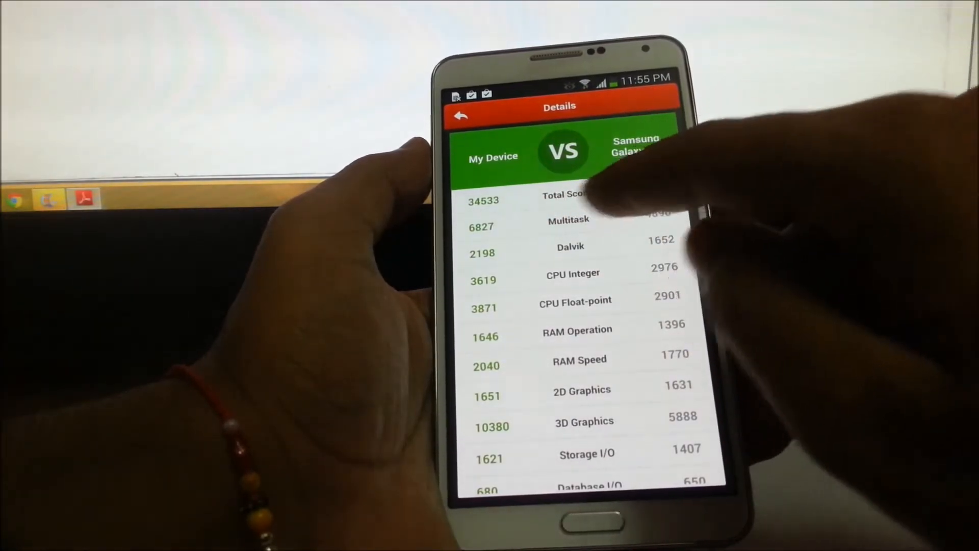
pyautogui.moveTo(625, 218)
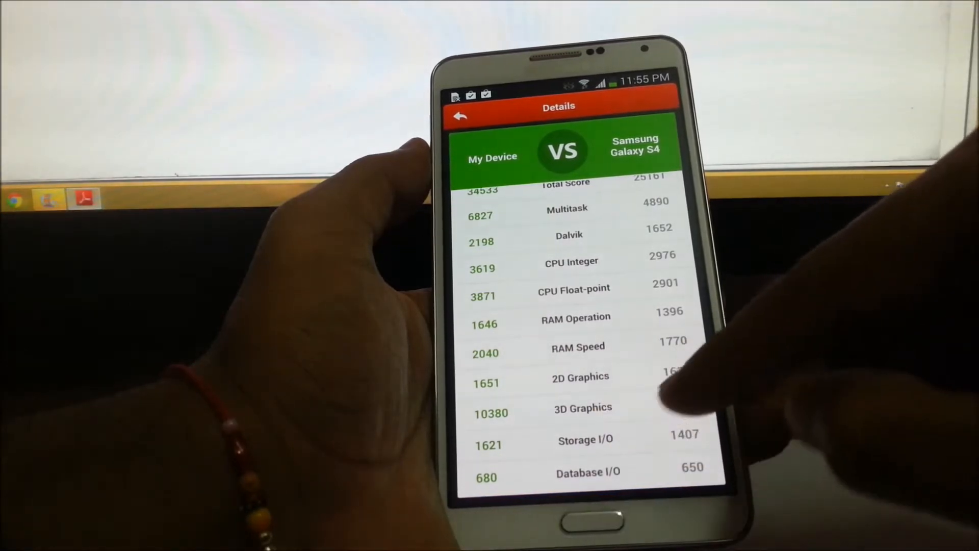
# Compare with the HTC One, then leave AnTuTu for the home screen
pyautogui.scroll(-3)
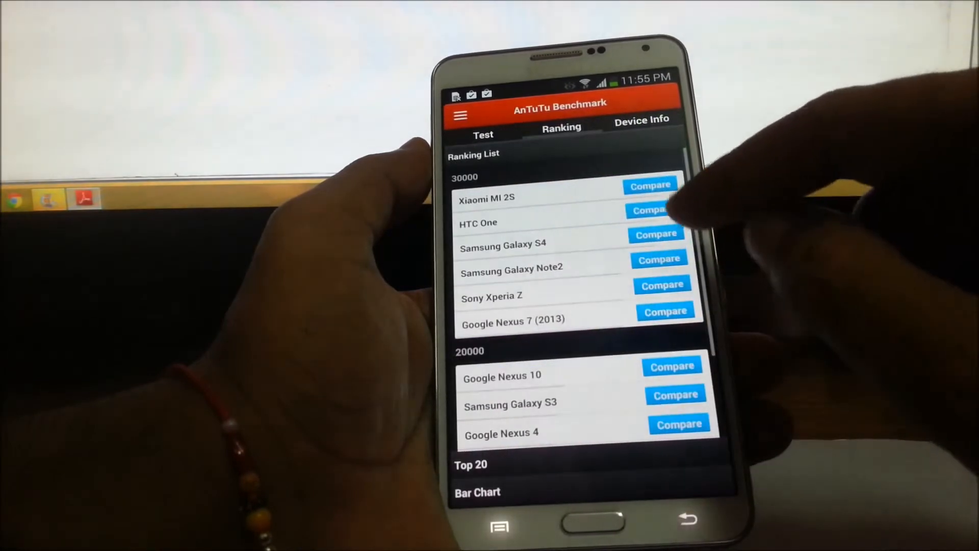
pyautogui.click(650, 210)
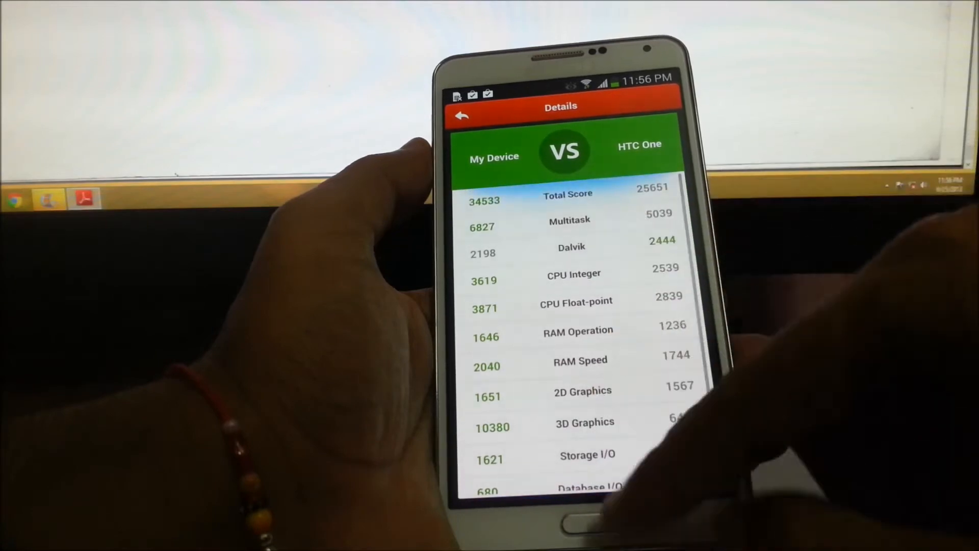
pyautogui.click(461, 115)
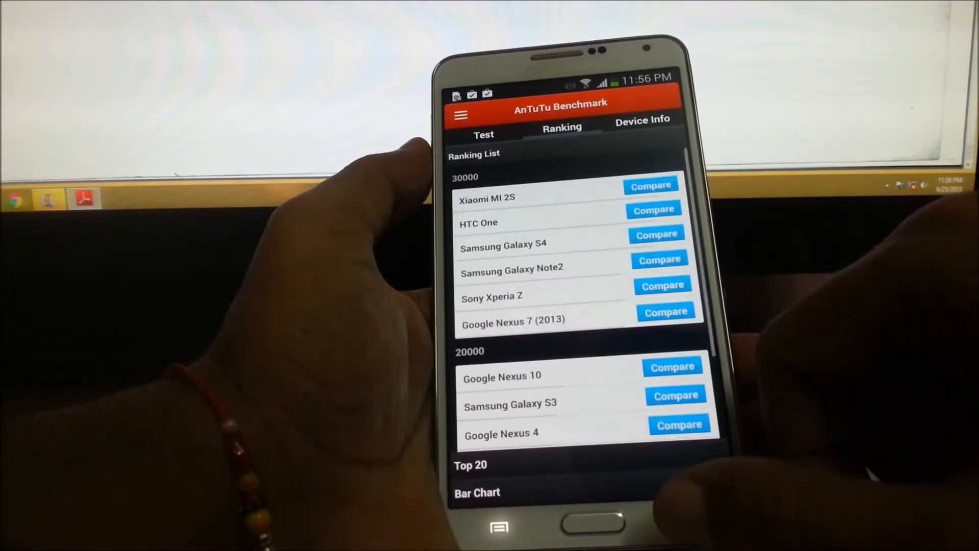
pyautogui.click(484, 135)
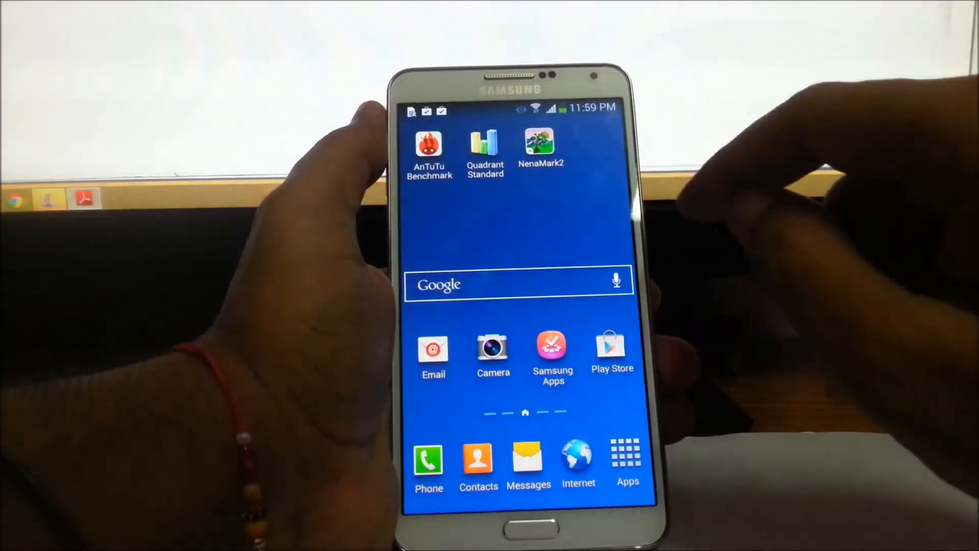
# Launch Quadrant Standard and start its full benchmark run
pyautogui.click(485, 144)
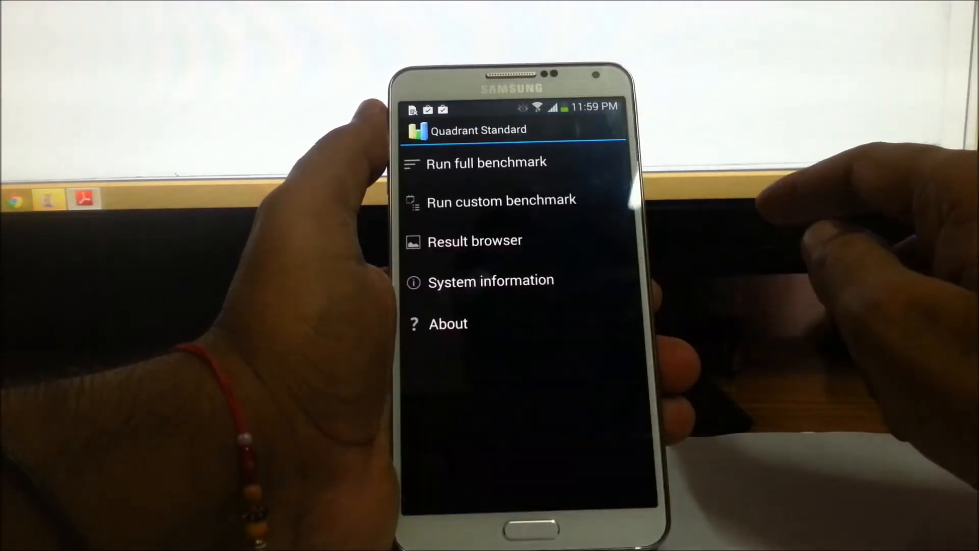
pyautogui.click(486, 162)
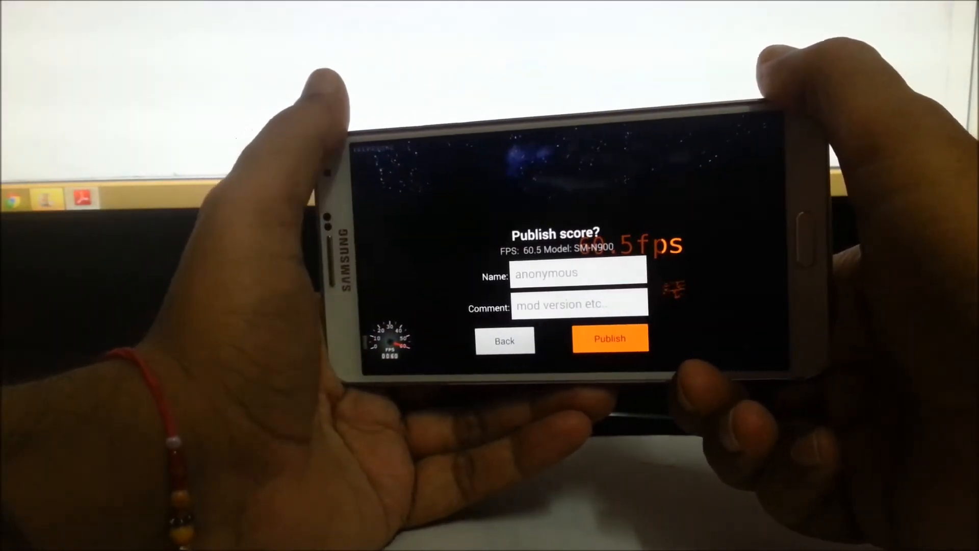
# Publish the 60.5 fps NenaMark2 score and dismiss the score dialog
pyautogui.click(609, 338)
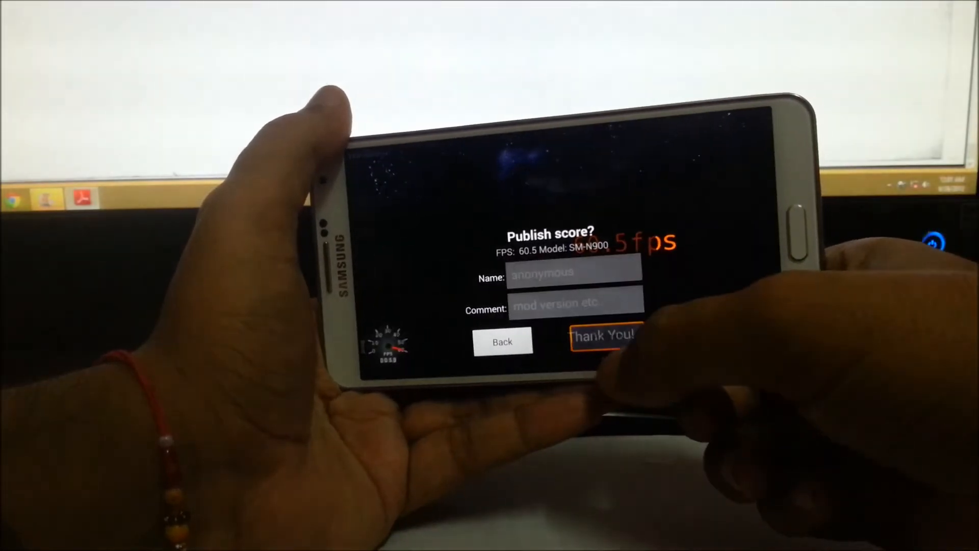
pyautogui.click(602, 336)
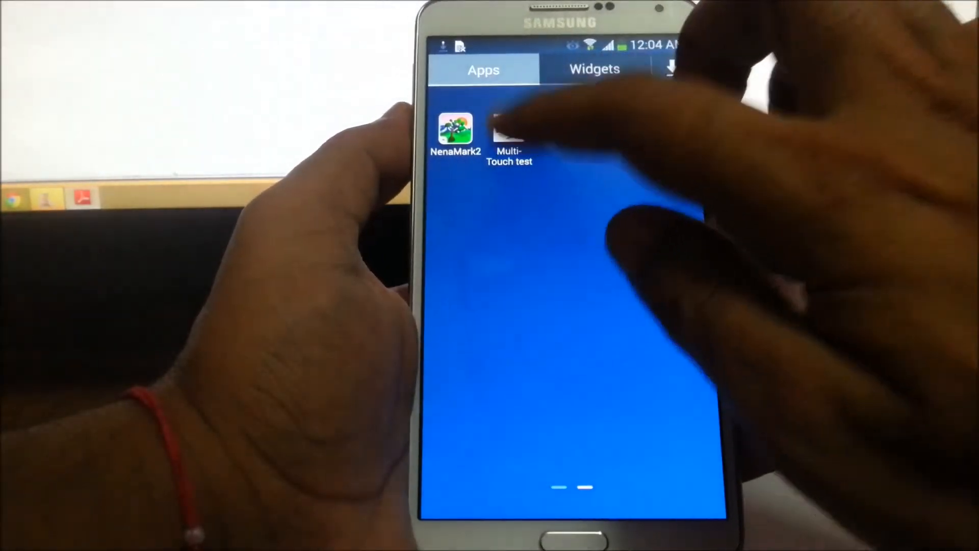
# Launch Multi-Touch test to check how many simultaneous touches register
pyautogui.click(509, 134)
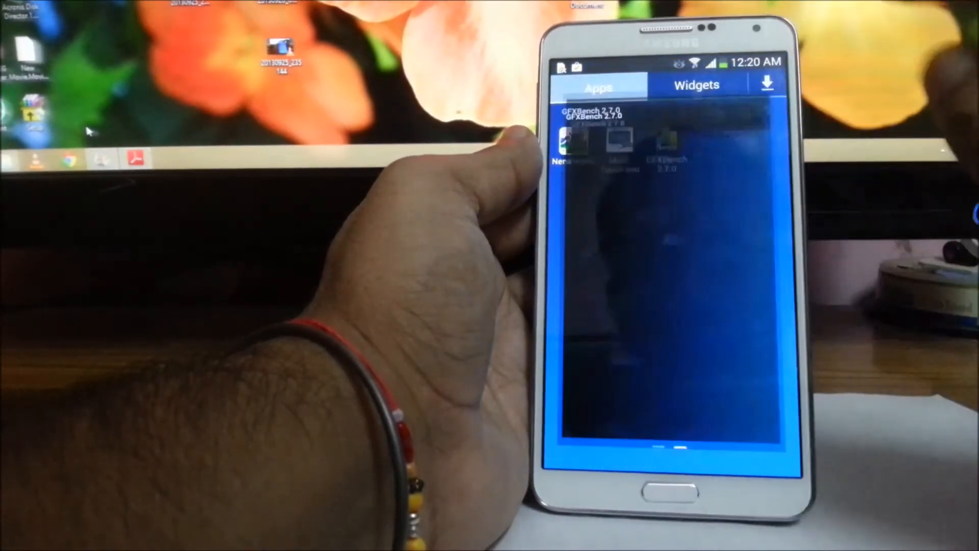
# Set up GFXBench 2.7.2 without an account and start the Performance Tests for T-Rex HD
pyautogui.click(571, 141)
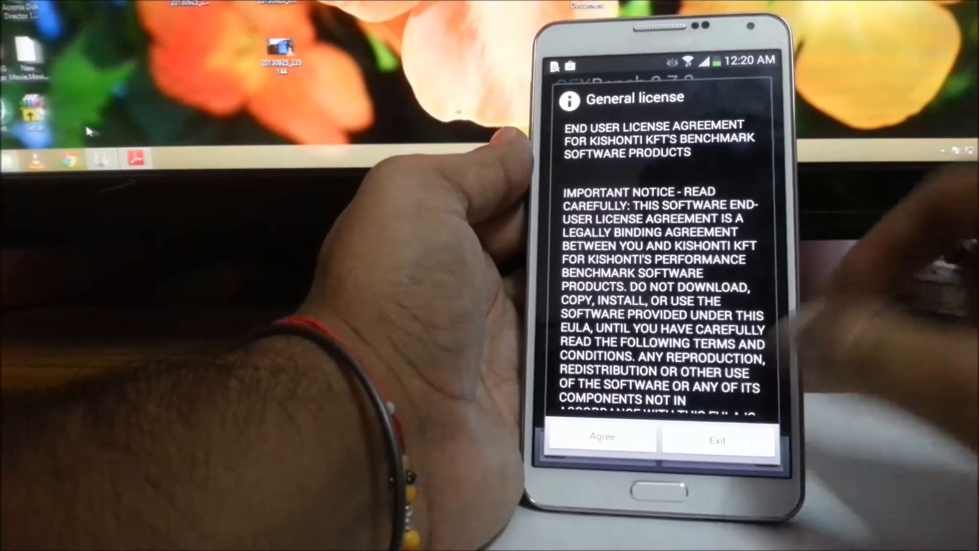
pyautogui.click(602, 437)
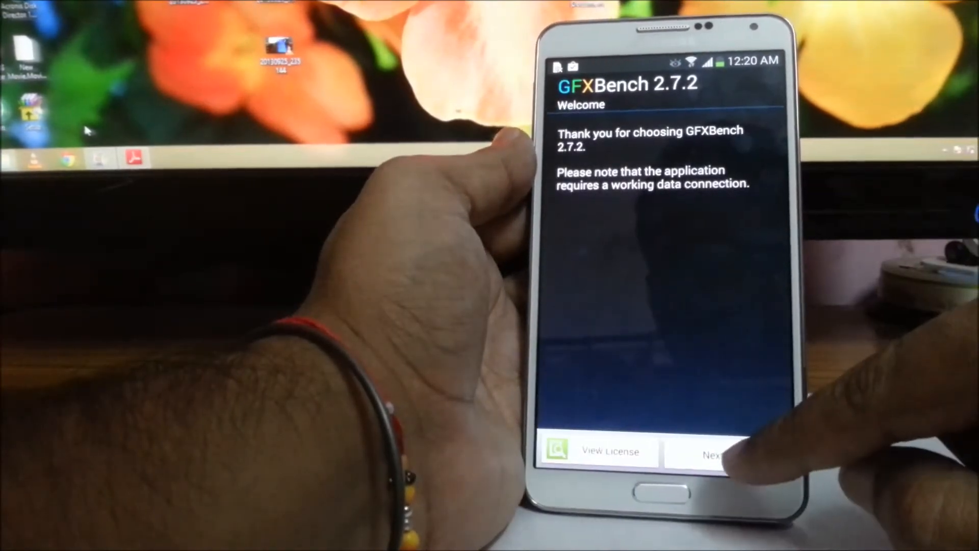
pyautogui.click(725, 453)
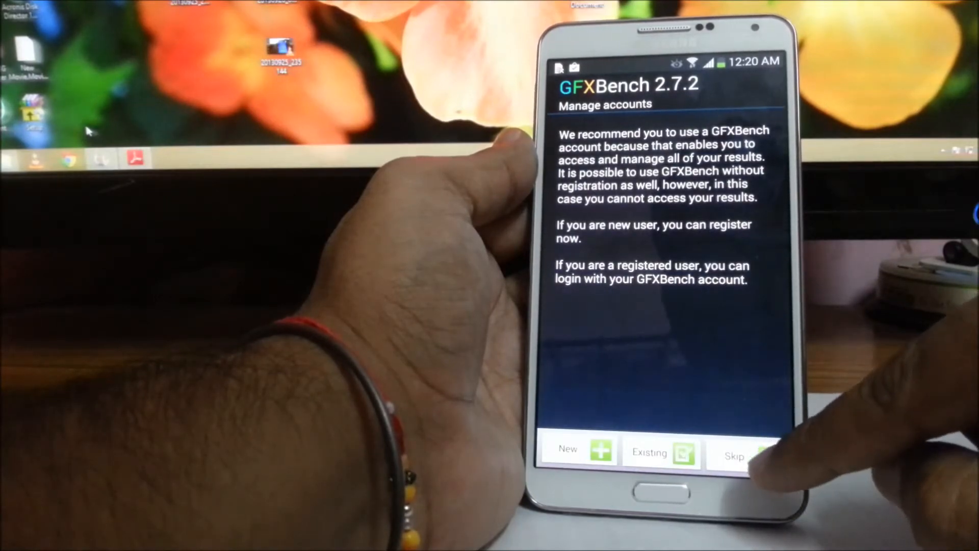
pyautogui.click(734, 455)
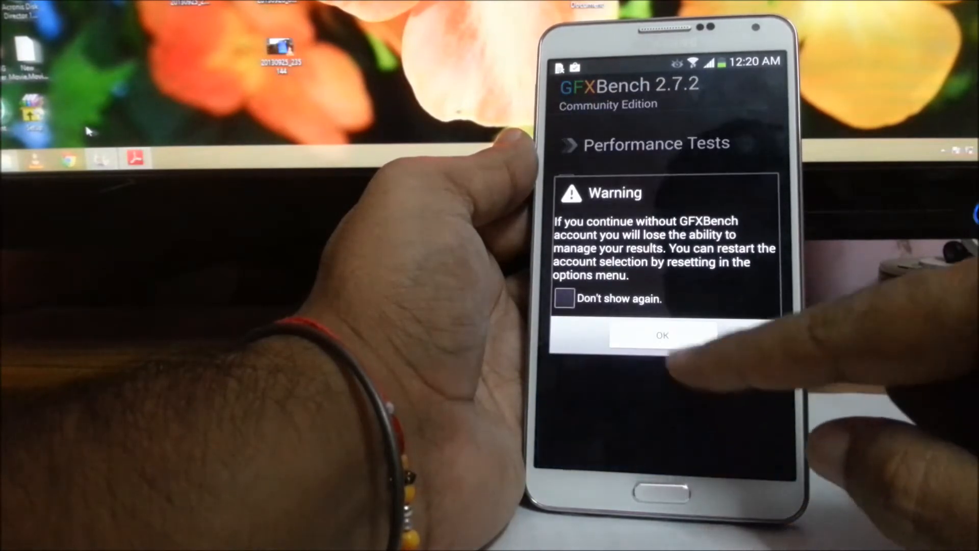
pyautogui.click(662, 335)
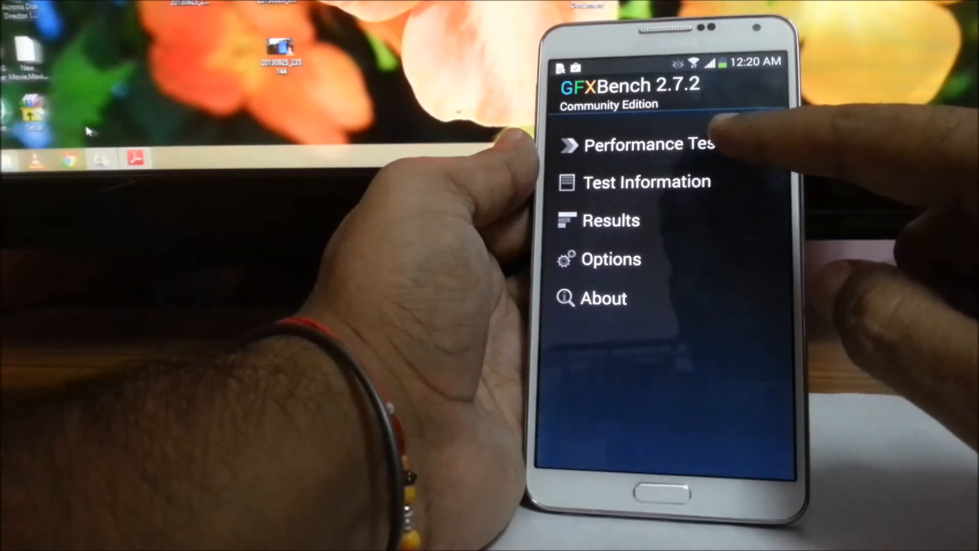
pyautogui.click(650, 145)
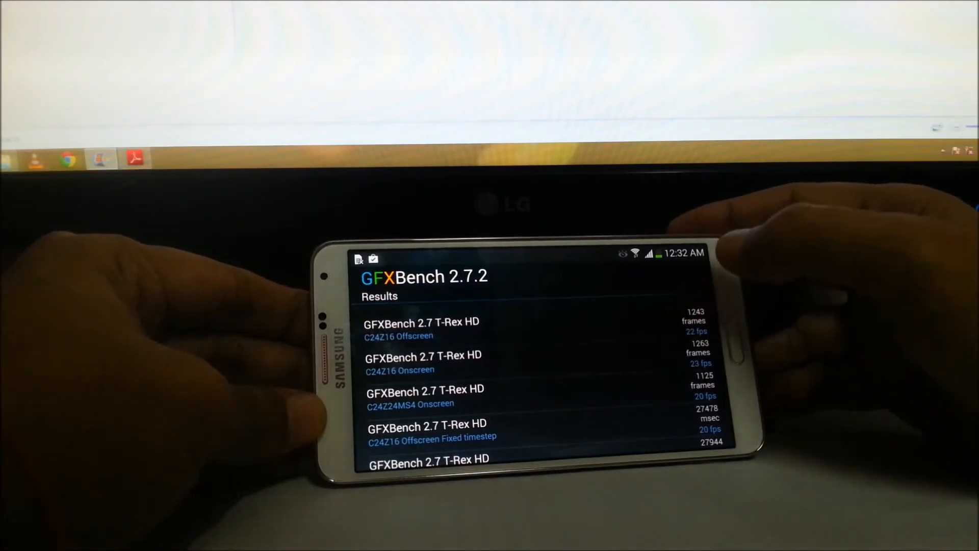
# Review the full GFXBench results list, revealing an Egypt HD score of about 59 fps
pyautogui.scroll(-3)
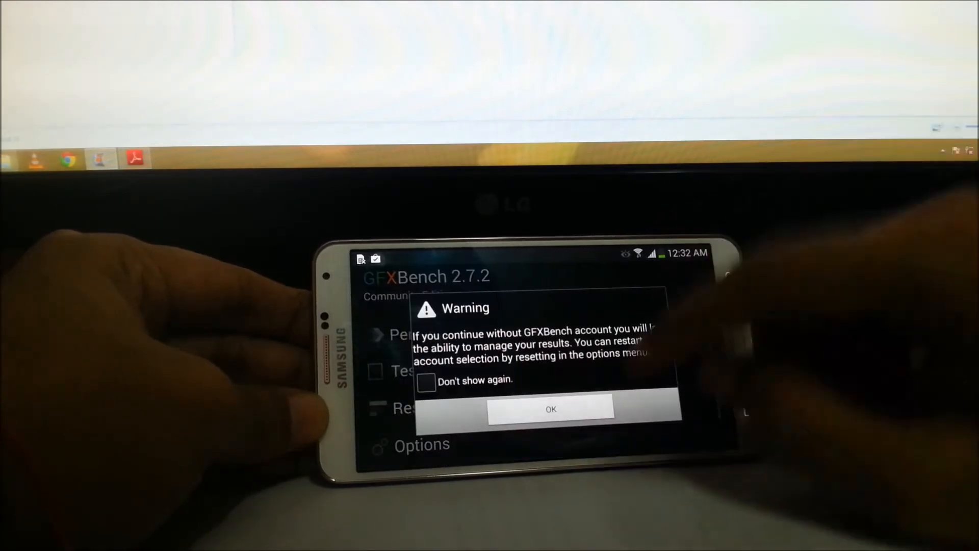
pyautogui.click(549, 409)
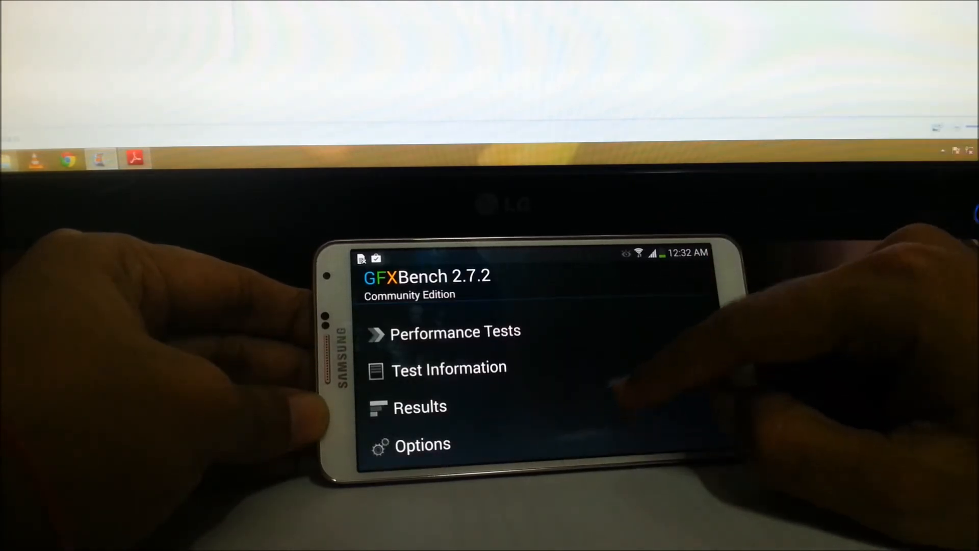
pyautogui.click(420, 407)
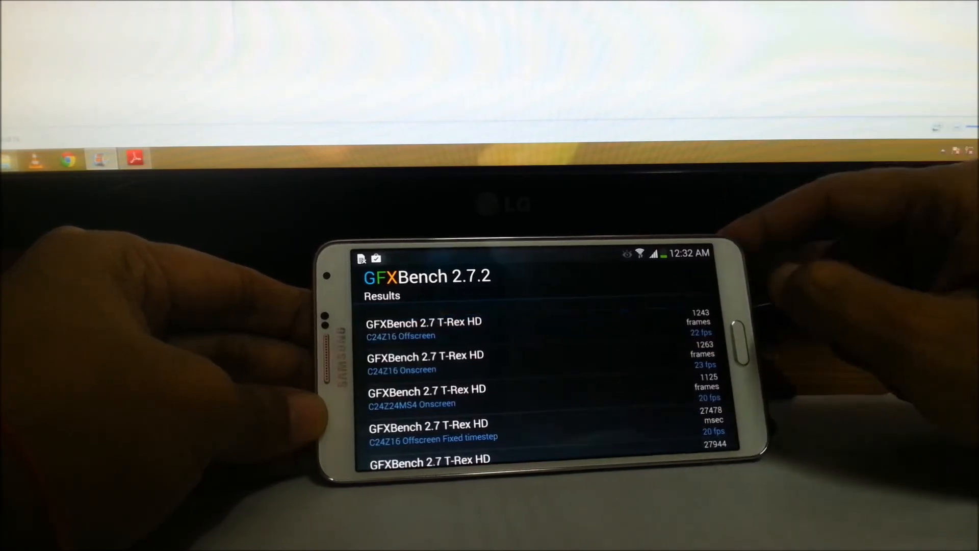
pyautogui.scroll(-3)
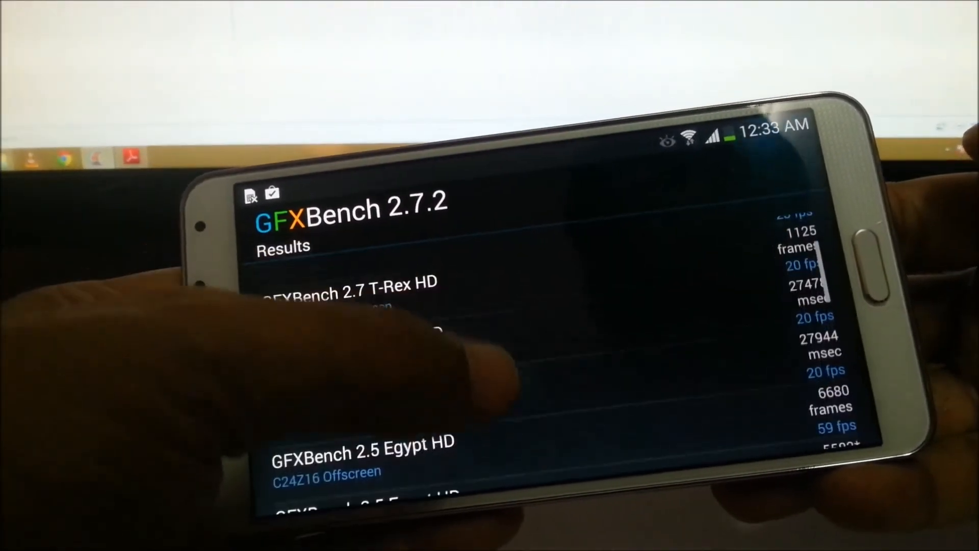
pyautogui.scroll(-3)
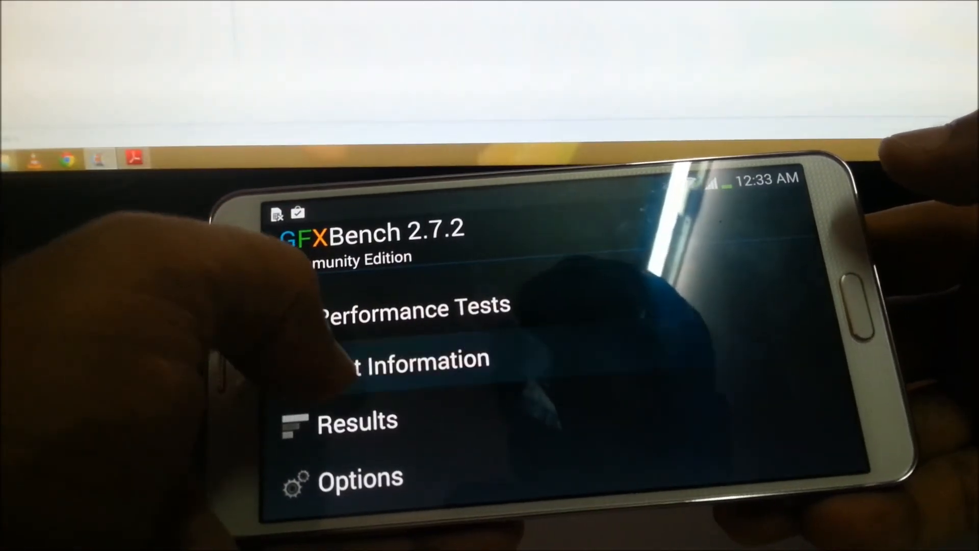
# Return to the GFXBench main menu, dismissing the no-account warnings
pyautogui.click(406, 361)
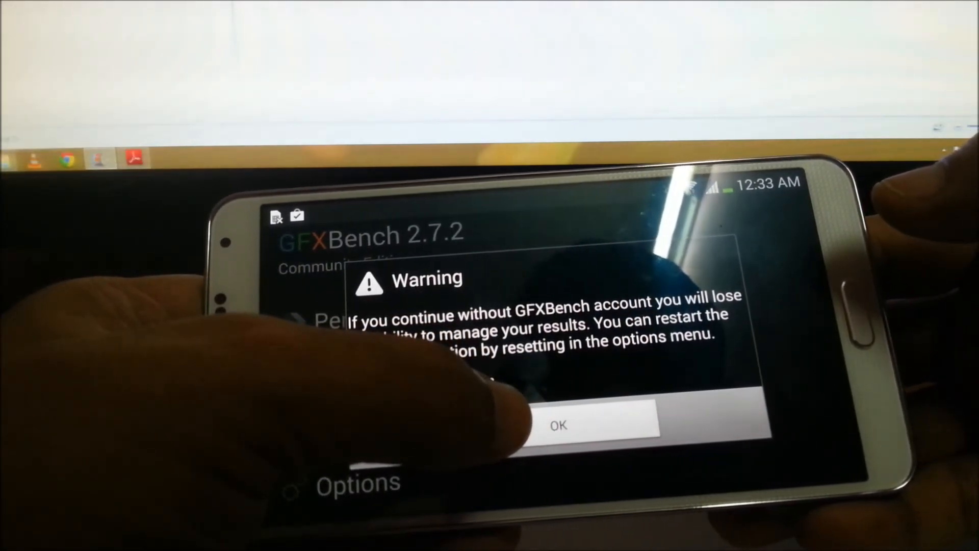
pyautogui.click(558, 424)
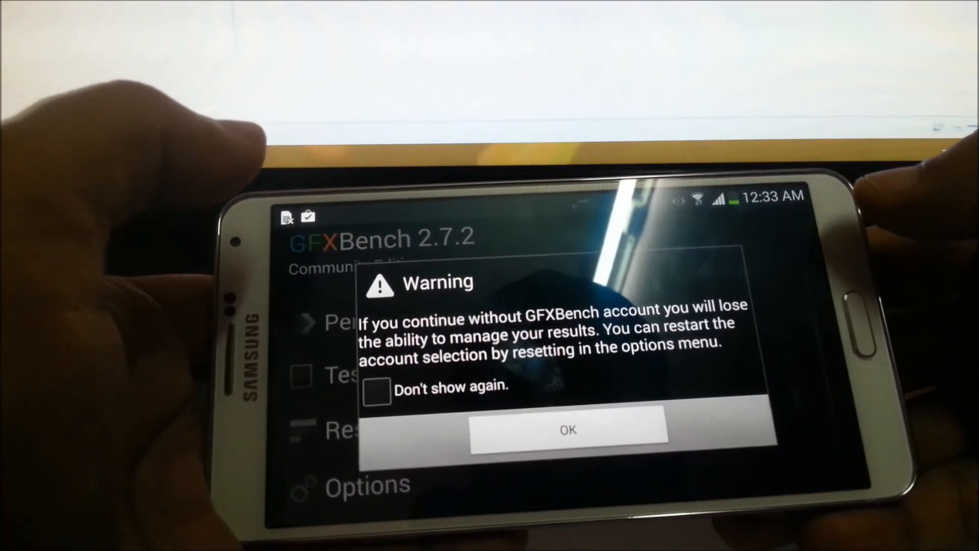
pyautogui.click(568, 429)
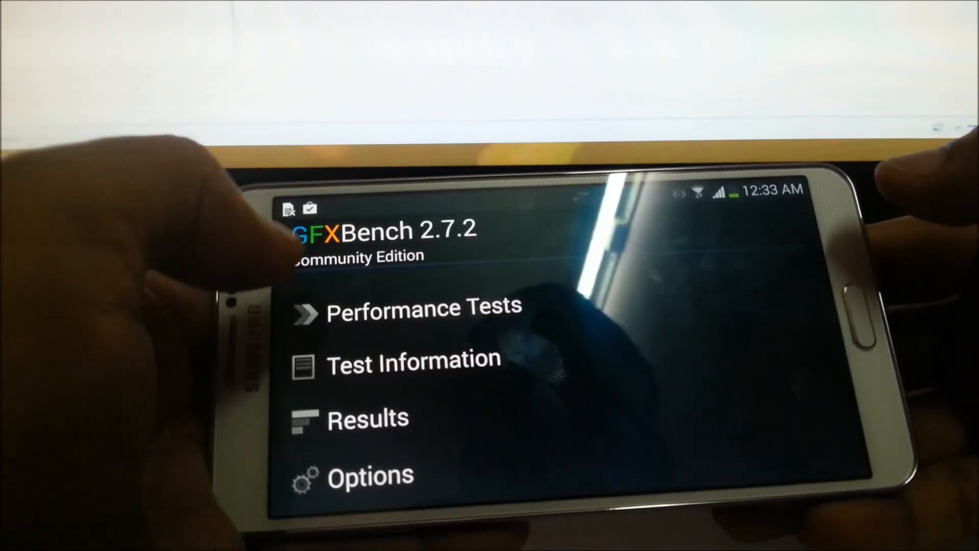